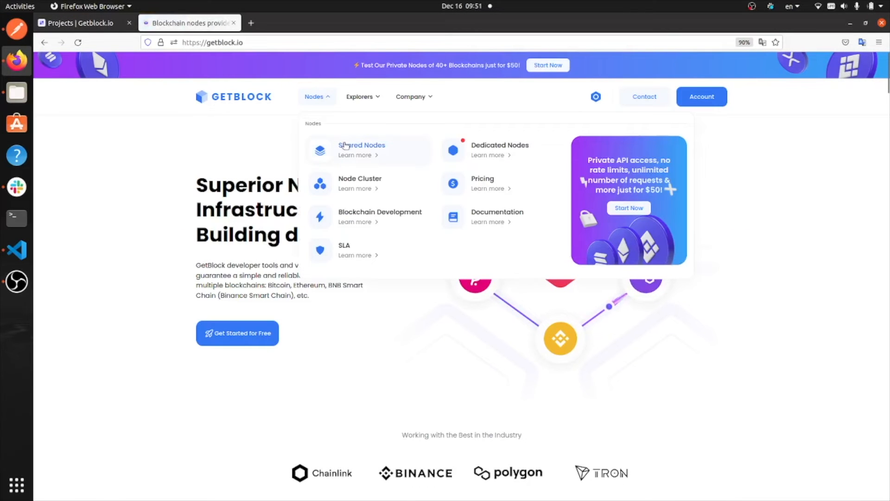
# Search GetBlock's shared nodes for 'trx' and open the Tron node page.
pyautogui.click(362, 145)
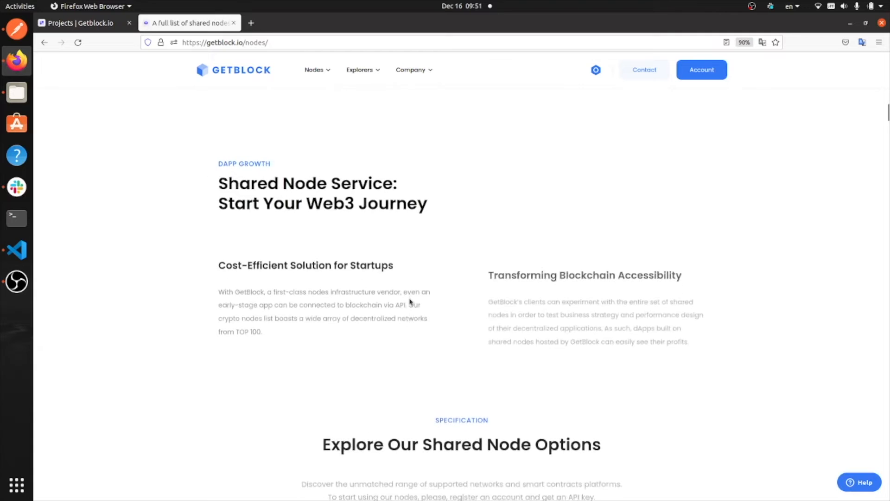
pyautogui.scroll(-3)
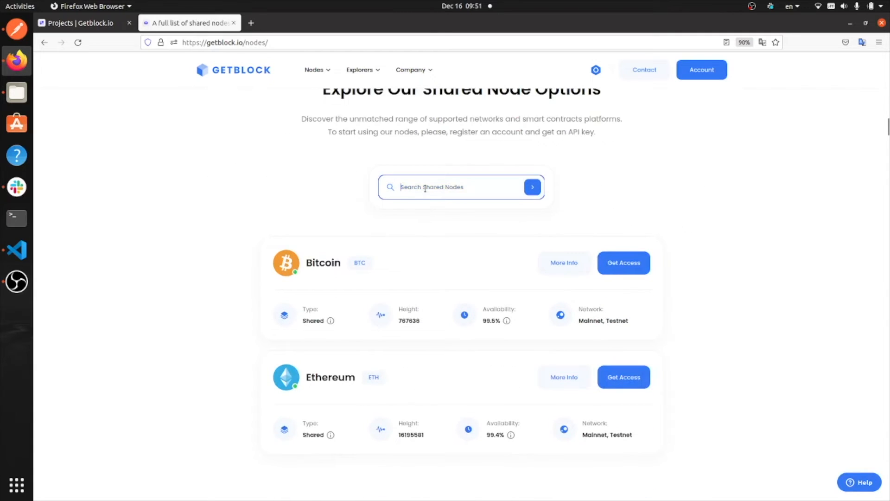
pyautogui.write('trx')
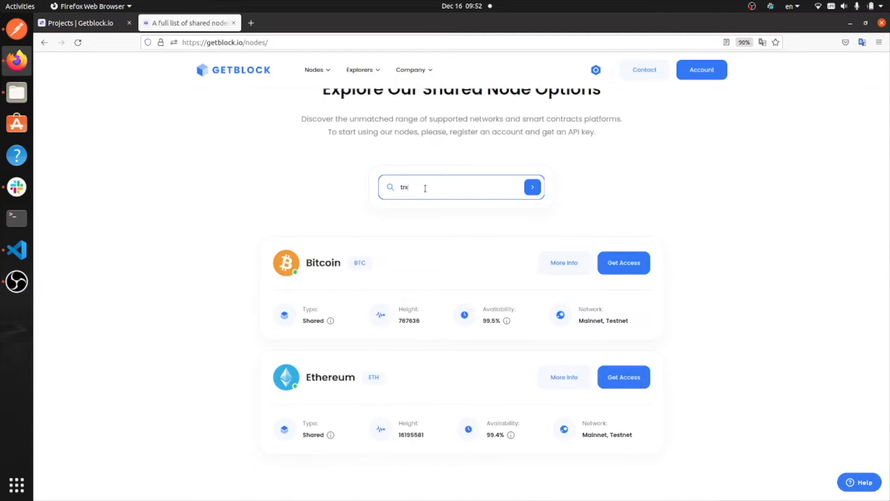
pyautogui.click(531, 187)
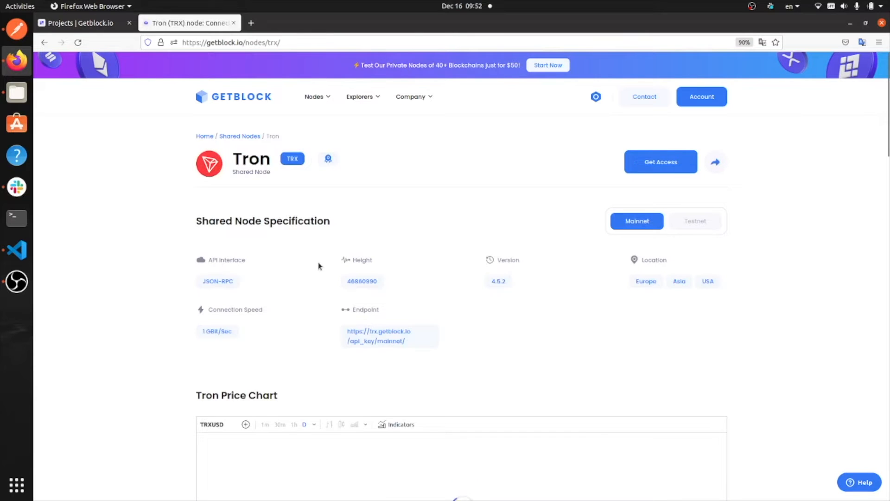
pyautogui.rightClick(379, 331)
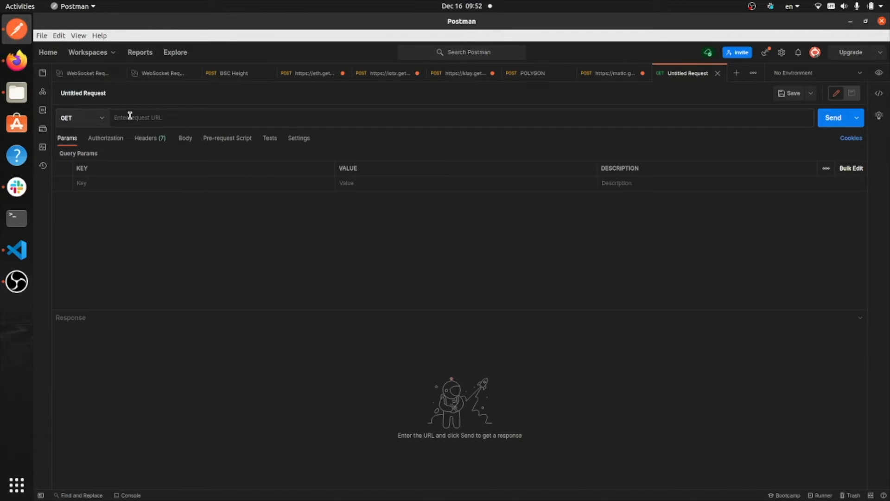
pyautogui.write('https://trx.getblock.io/api_key/mainnet/')
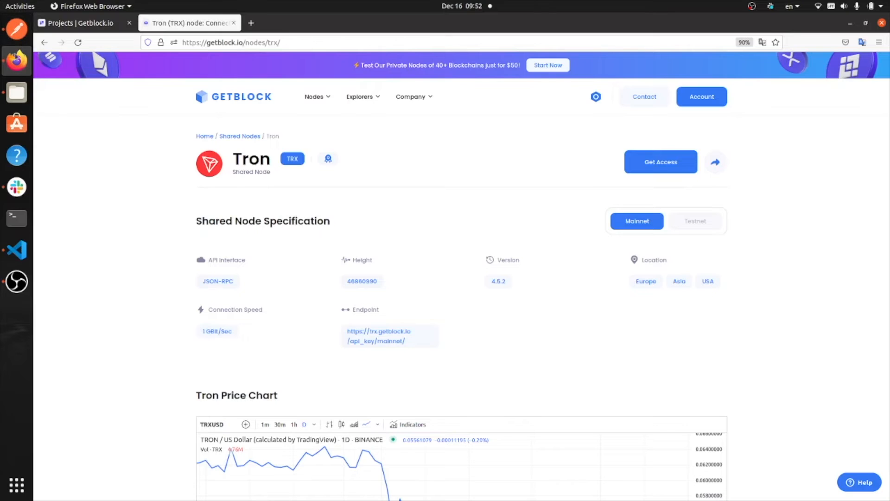
pyautogui.click(79, 23)
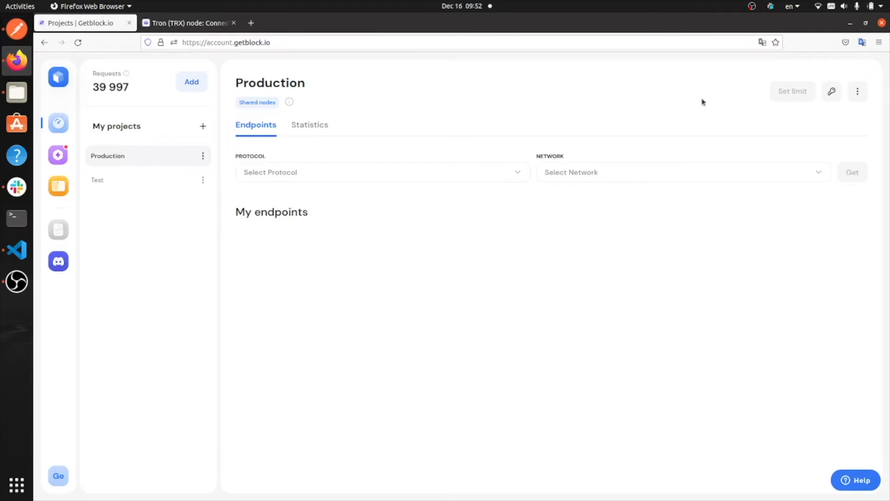
pyautogui.click(831, 91)
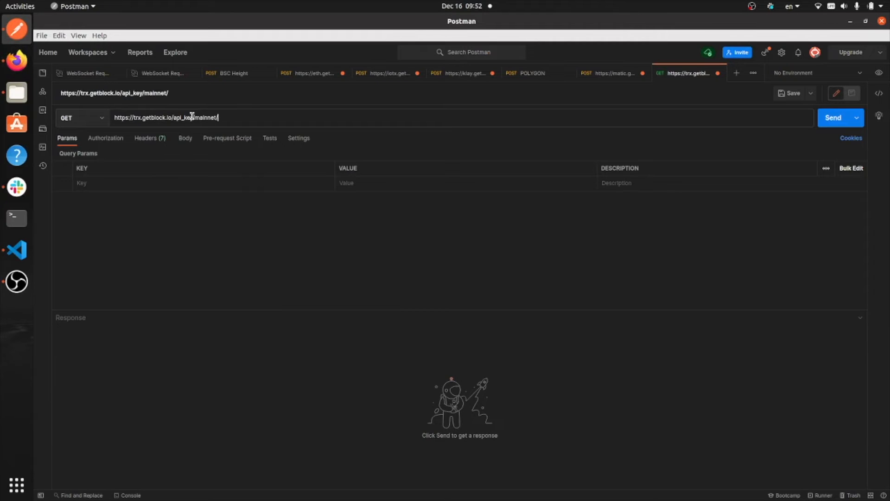
pyautogui.press('BackSpace')
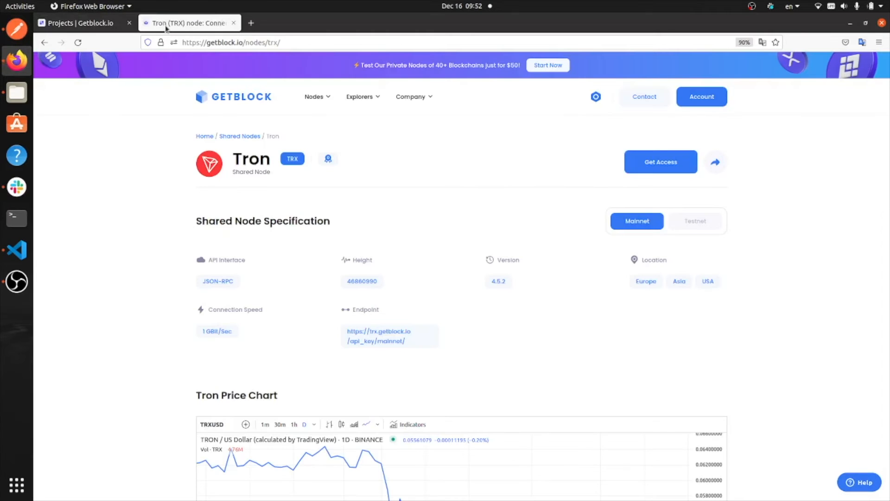
pyautogui.moveTo(217, 281)
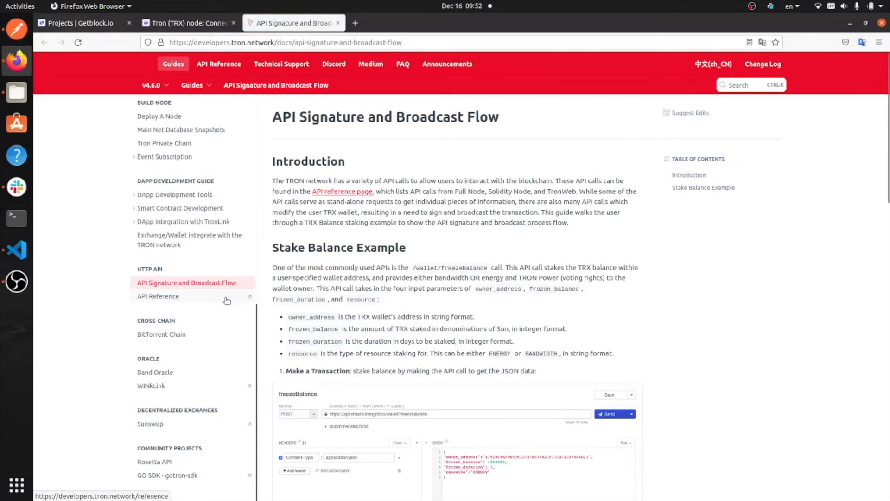
# Open API Reference from the HTTP API section of the TRON Developer Hub sidebar.
pyautogui.click(158, 296)
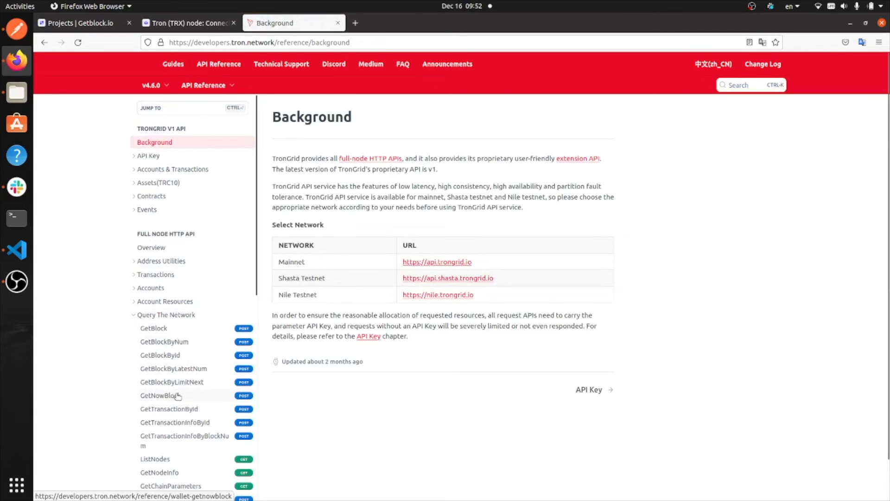
# Open the GetNowBlock reference and select its endpoint path.
pyautogui.click(160, 395)
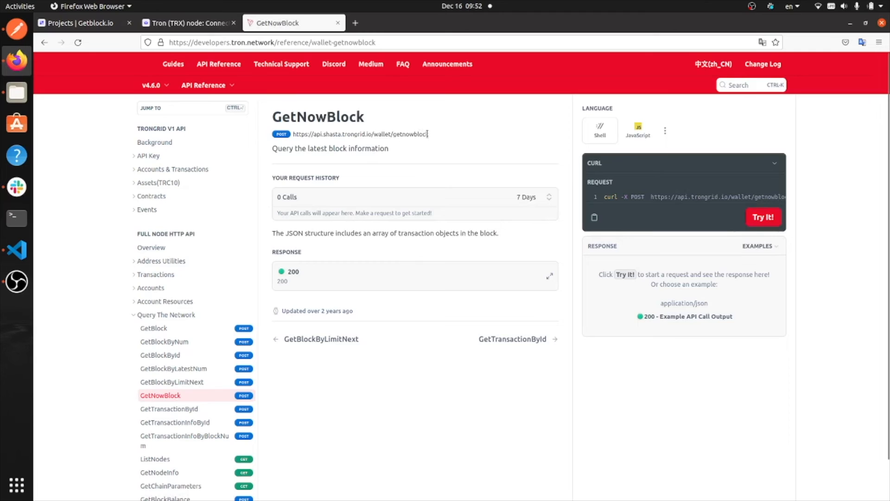
pyautogui.doubleClick(401, 134)
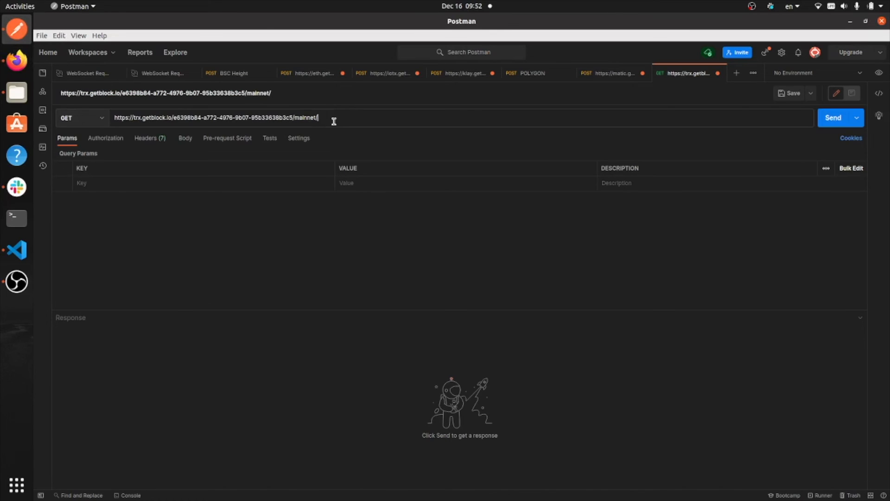
# Append wallet/getnowblock to the URL and send it as a POST request.
pyautogui.write('wallet/getnowblock')
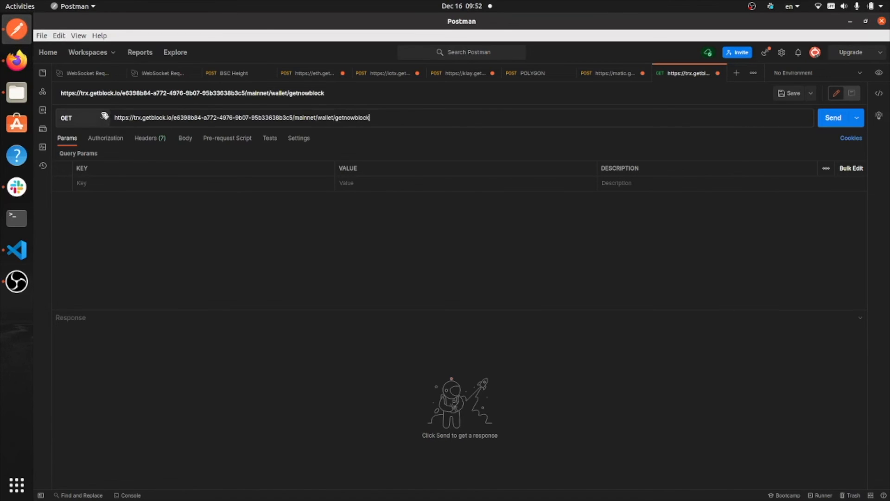
pyautogui.click(79, 118)
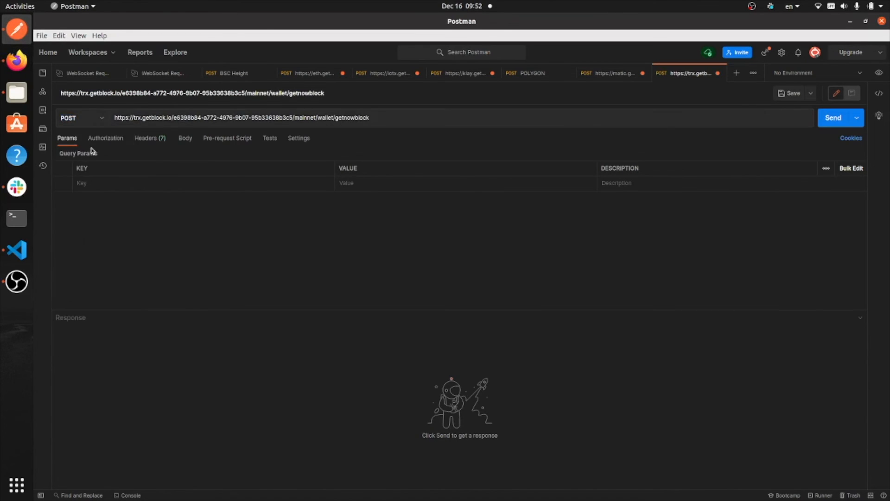
pyautogui.click(833, 118)
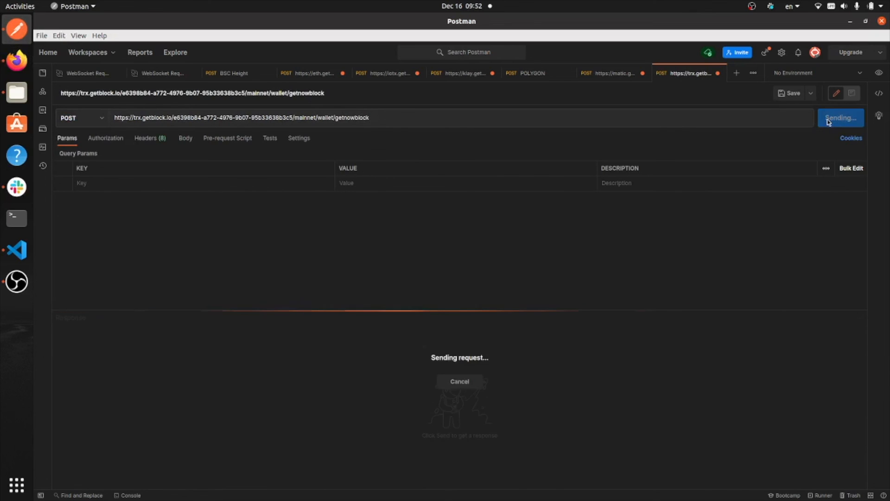